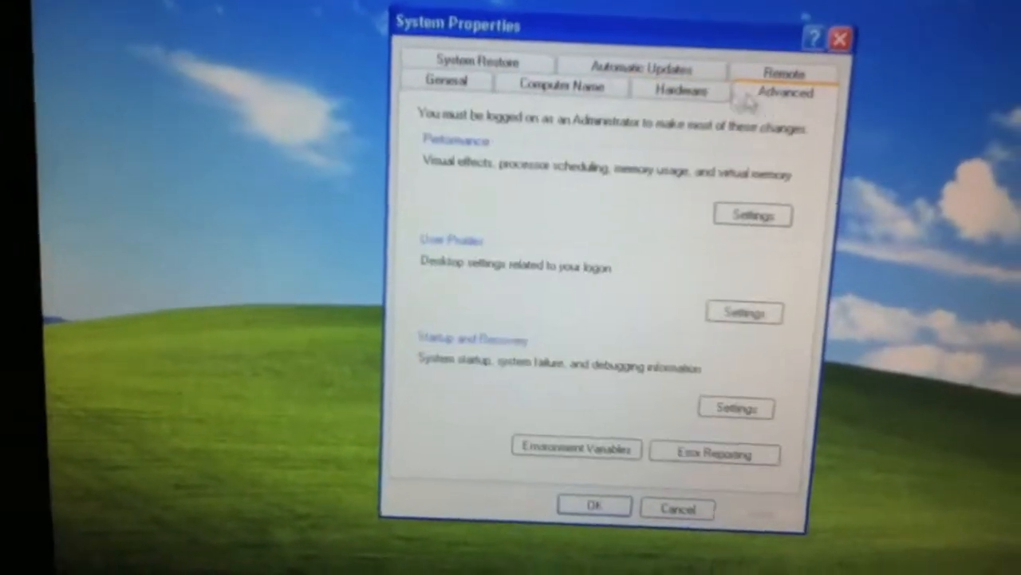
# - View the Advanced settings in System Properties before closing it for Control Panel
pyautogui.click(680, 507)
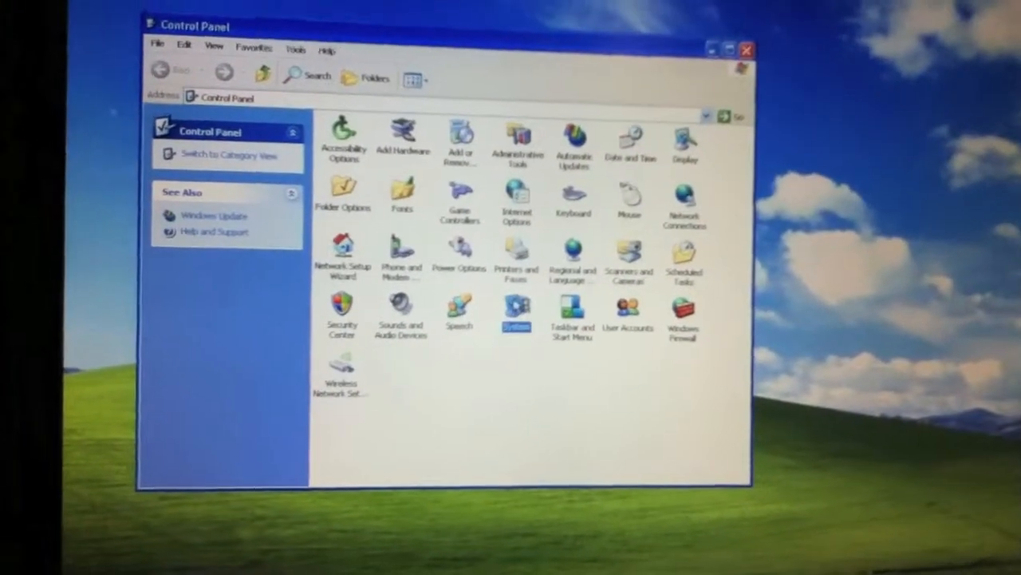
# - Open Add or Remove Programs to list Internet Explorer 7 and Windows XP updates
pyautogui.doubleClick(517, 306)
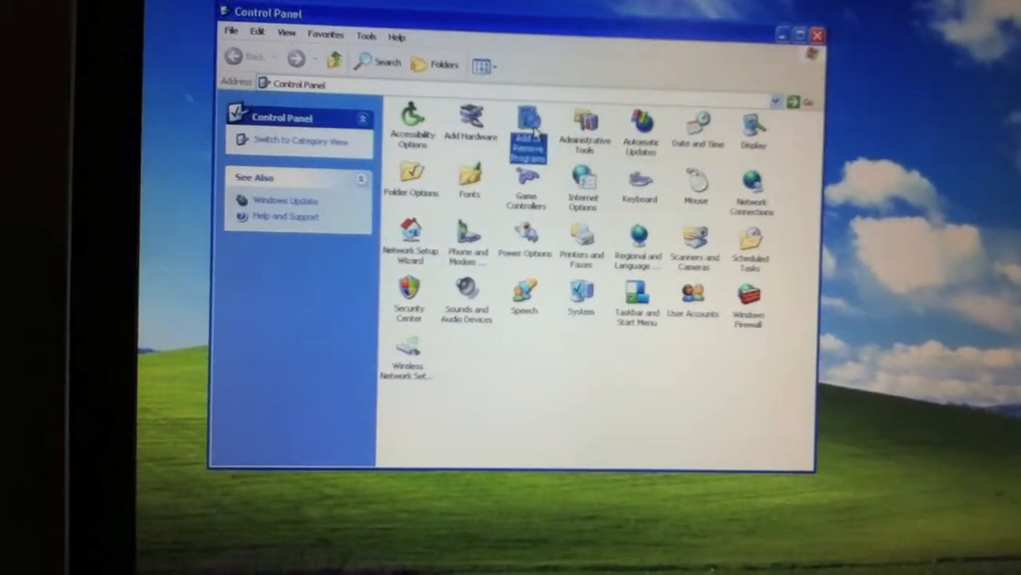
pyautogui.doubleClick(530, 127)
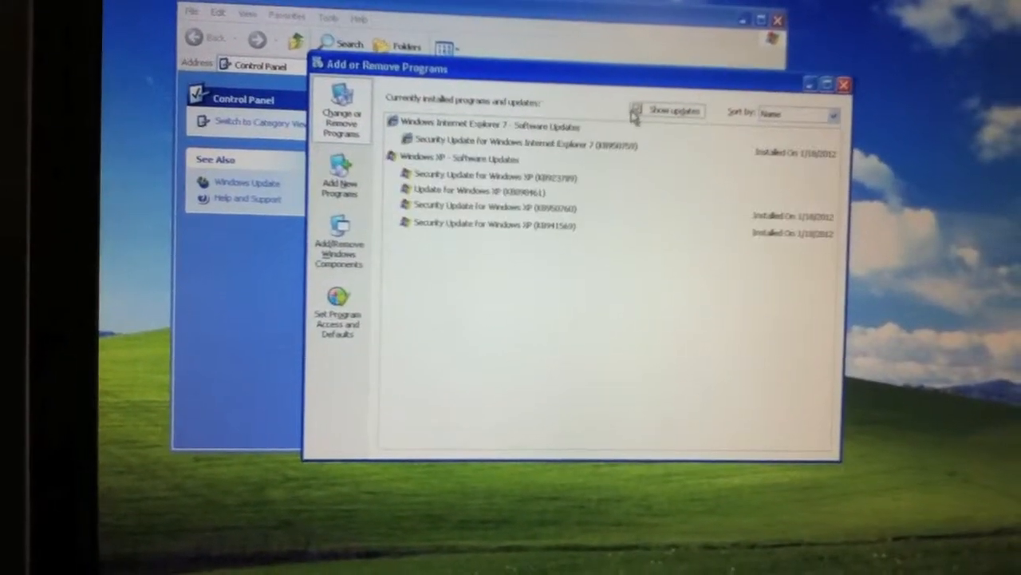
# - Close Add or Remove Programs and show My Computer with disk C:, floppy and CD drives
pyautogui.click(637, 110)
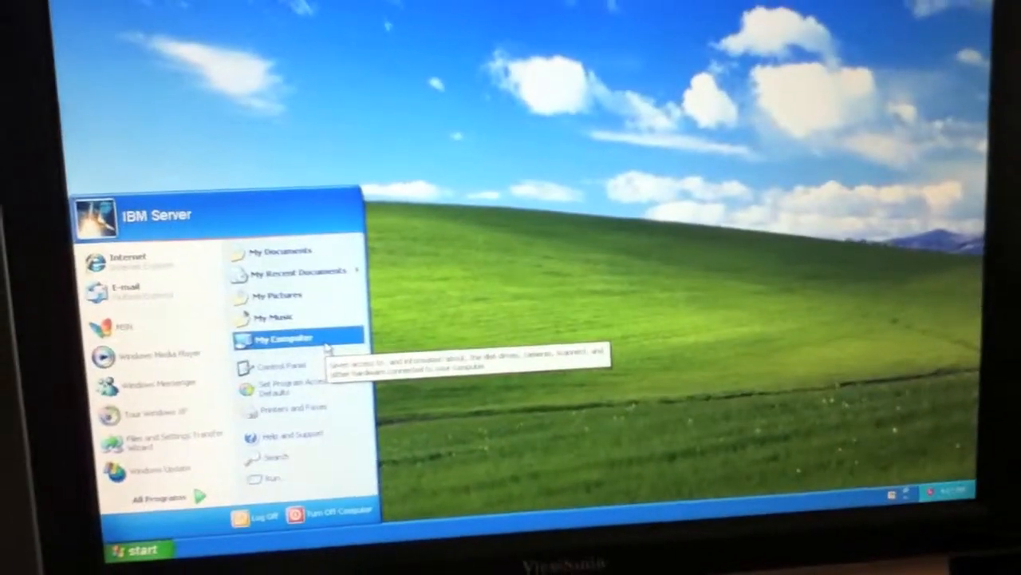
pyautogui.click(275, 338)
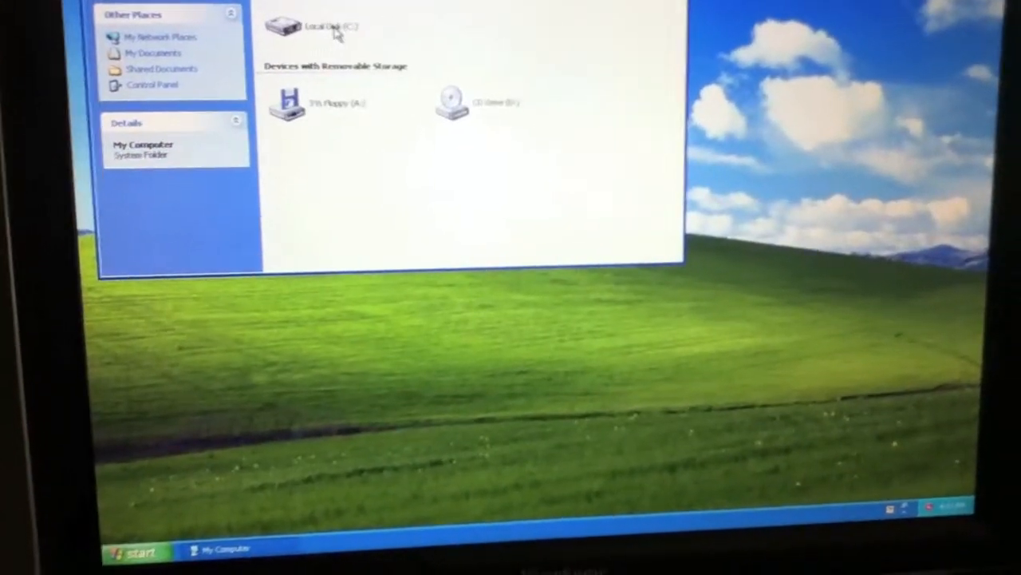